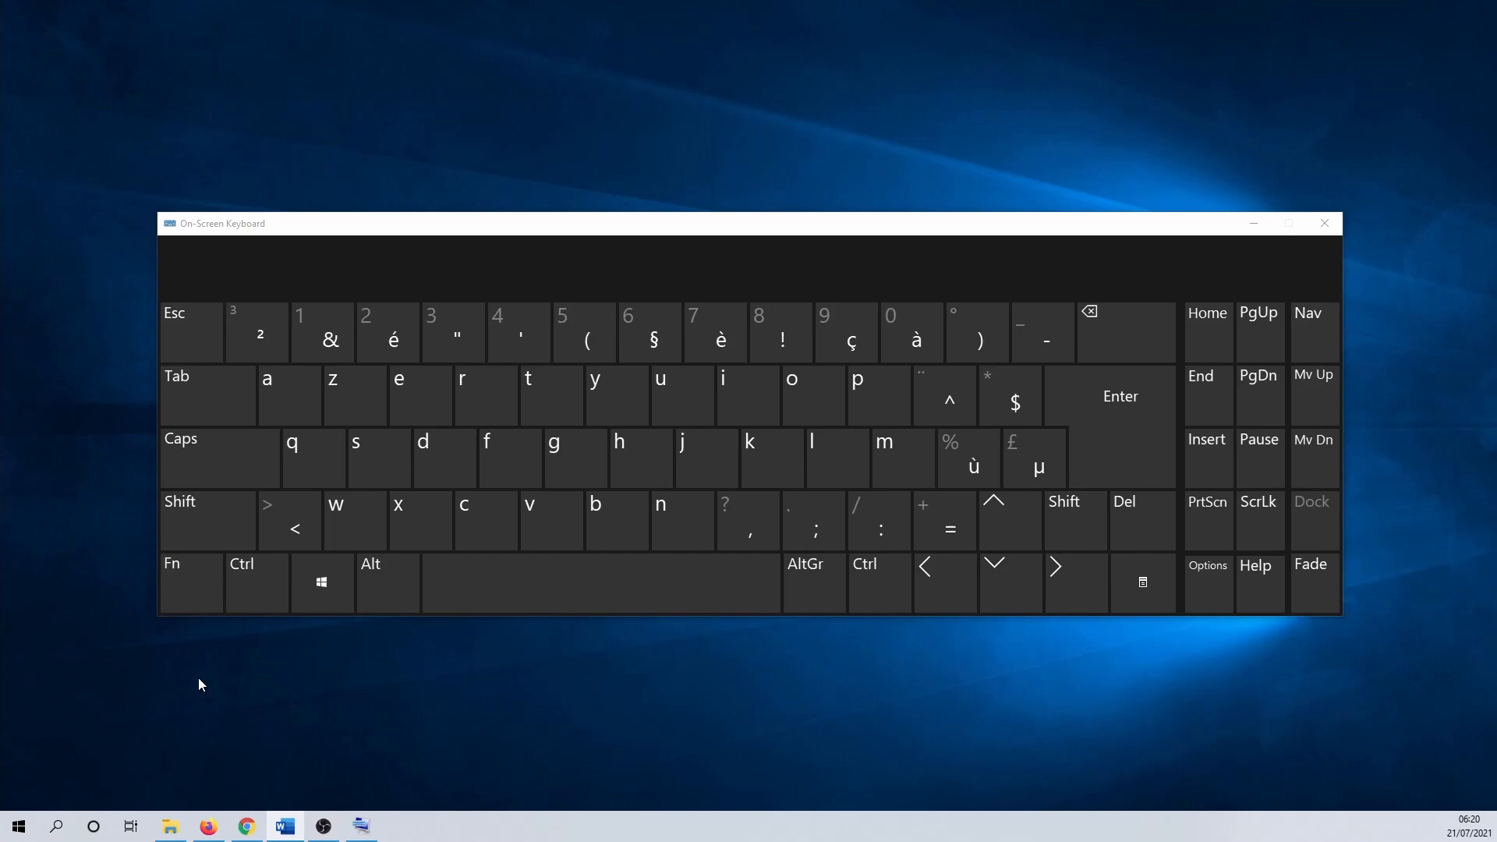
Step: Latch the Fn key so the top row shows F1 through F12
left_click(190, 583)
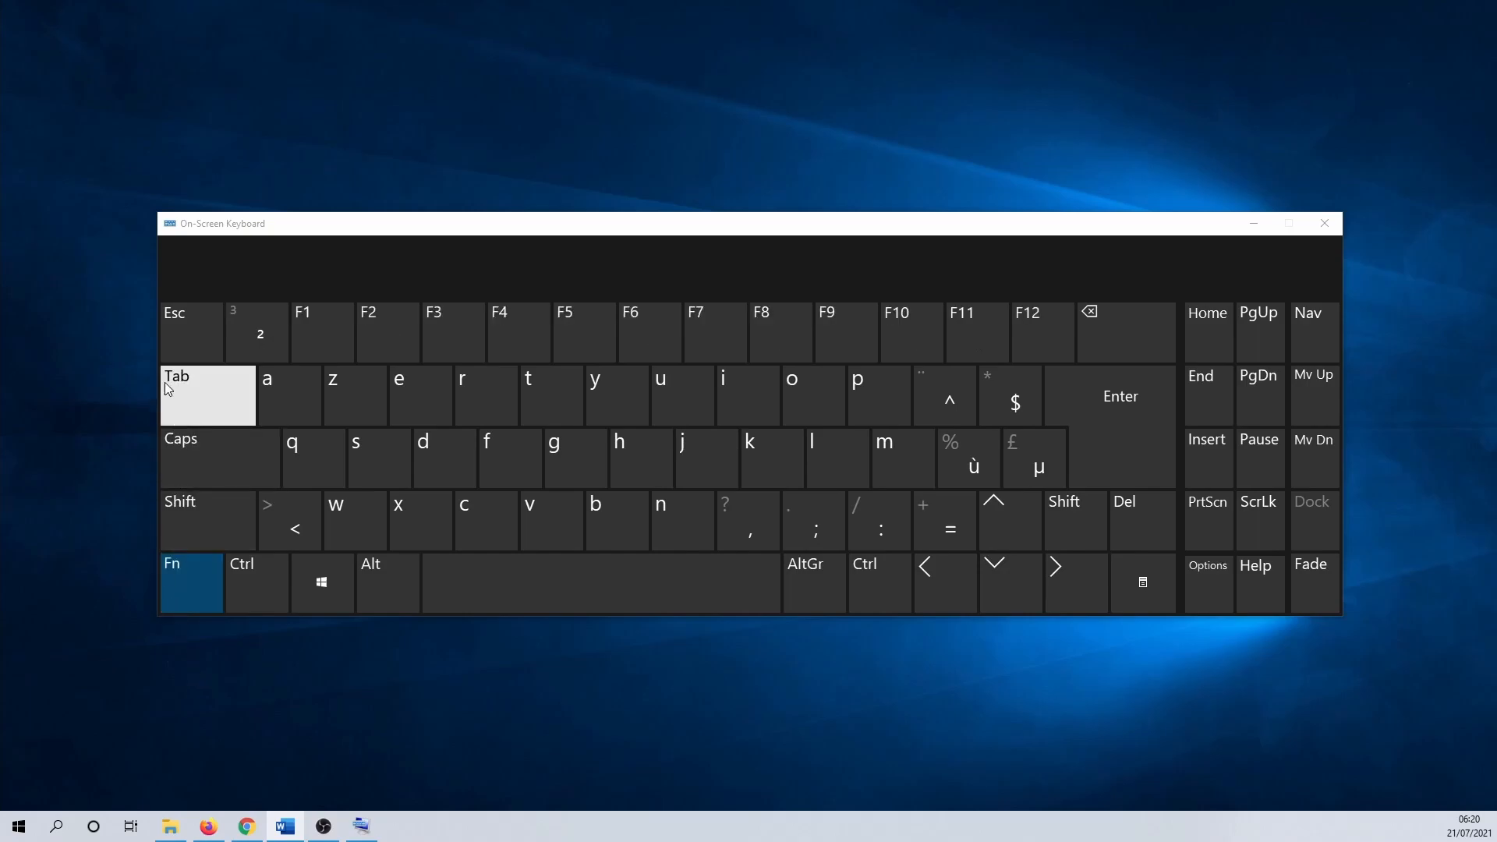
left_click(190, 330)
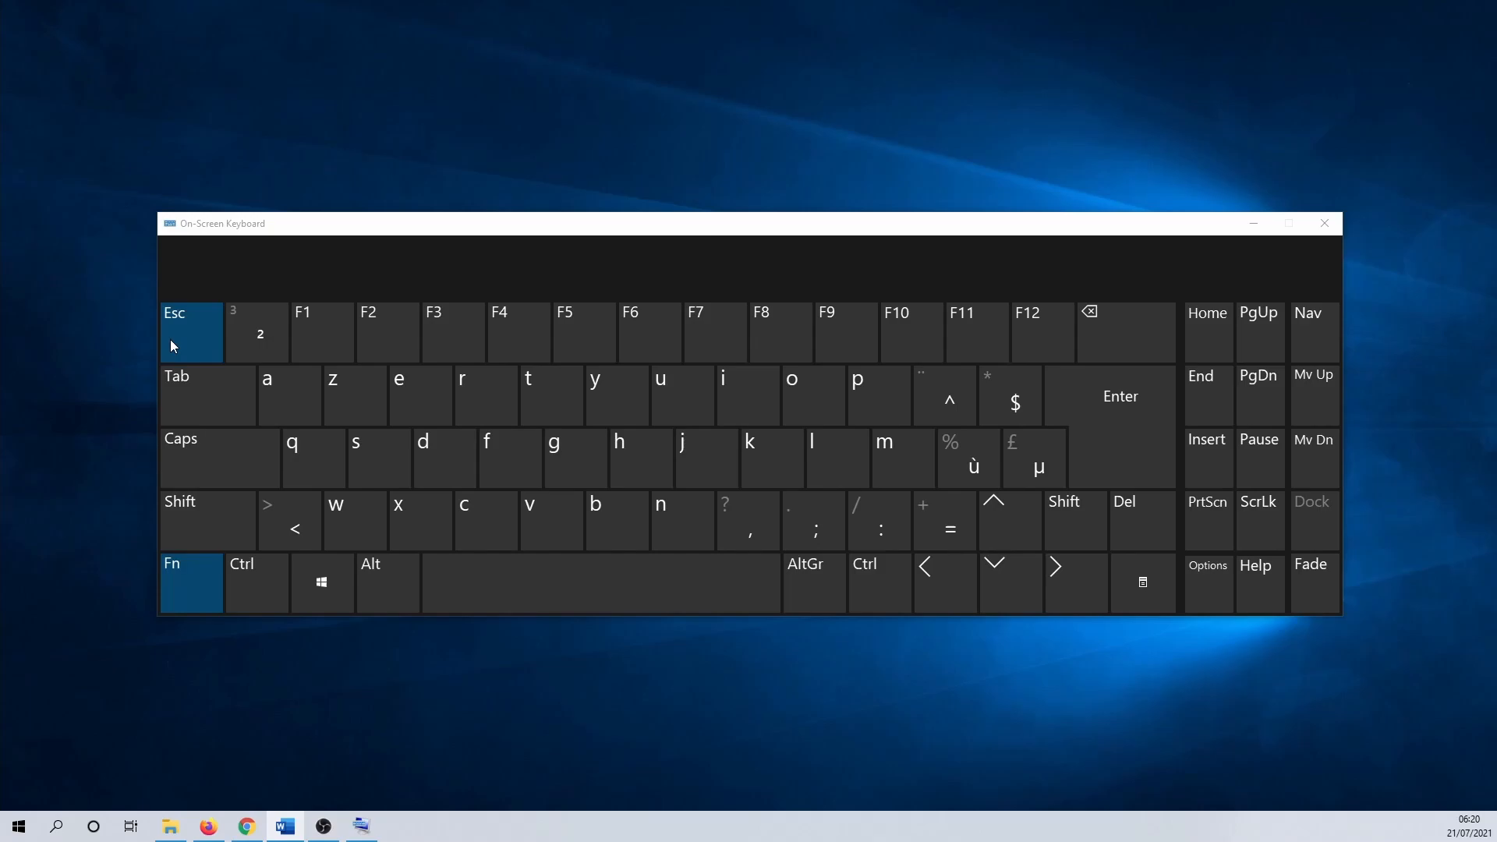
left_click(190, 581)
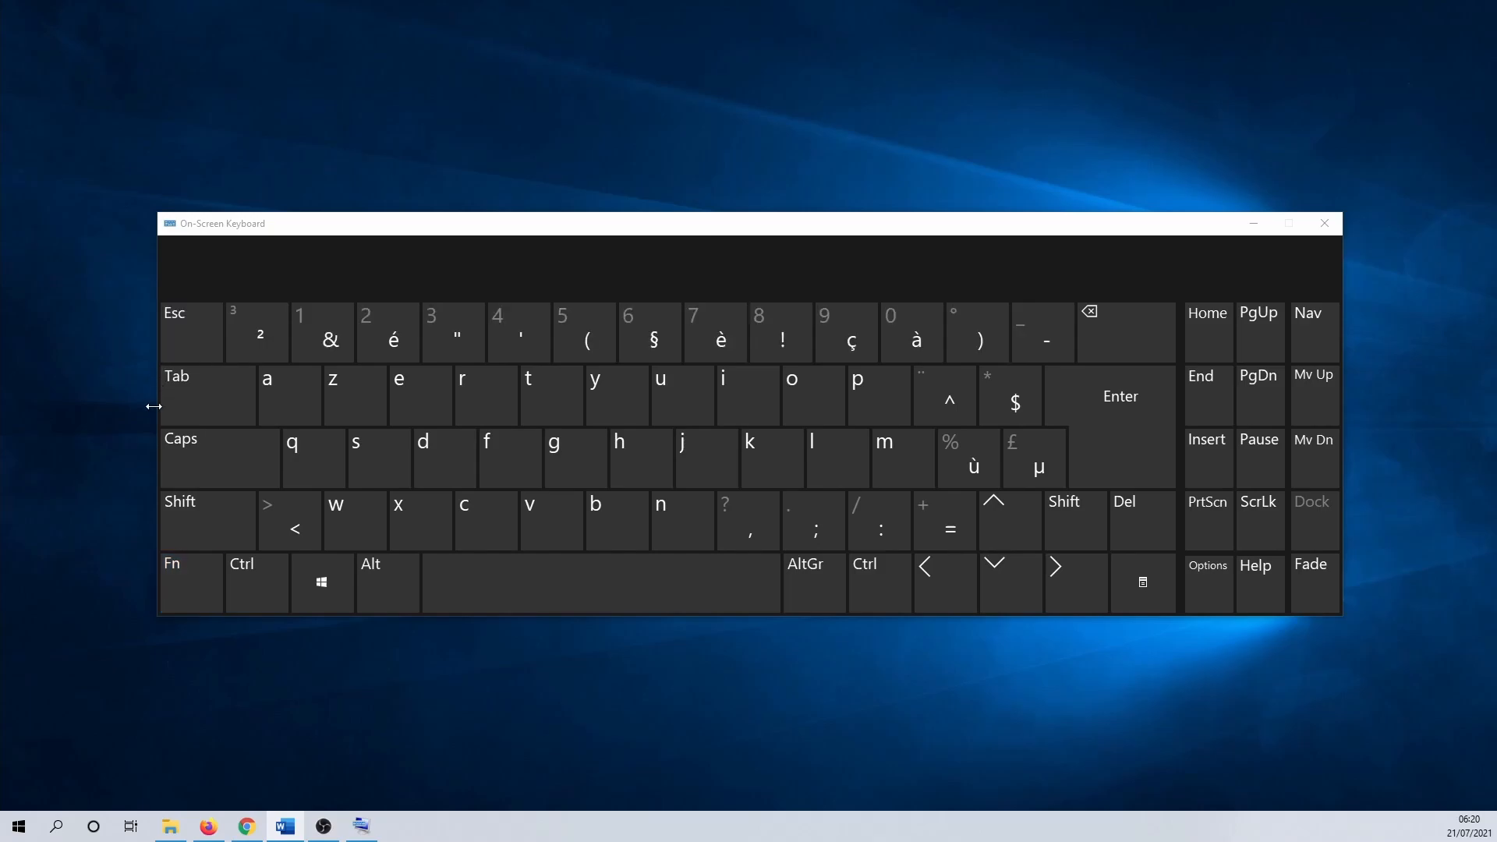
left_click(190, 581)
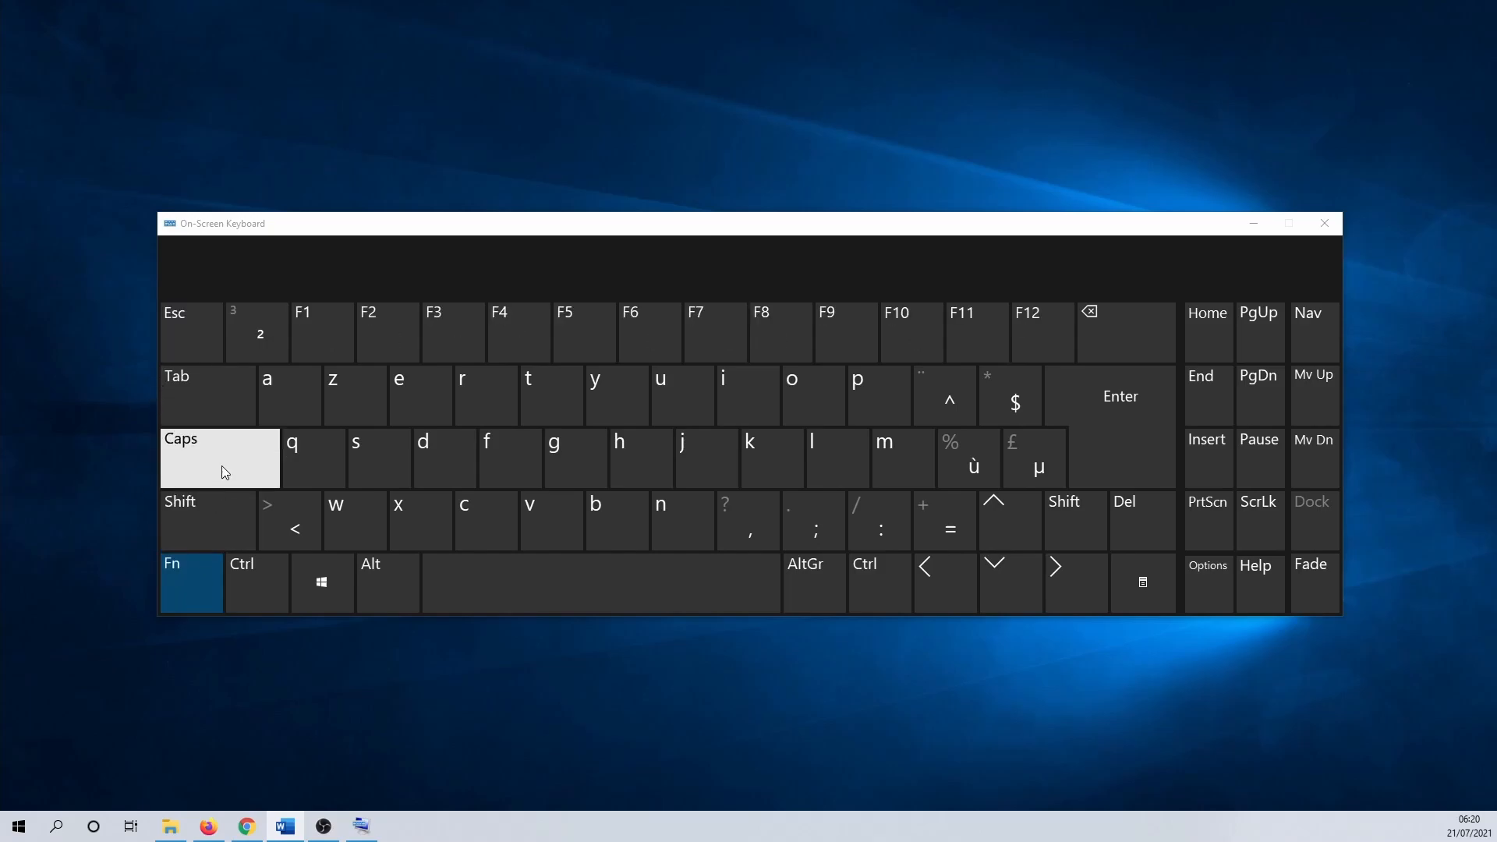
left_click(219, 457)
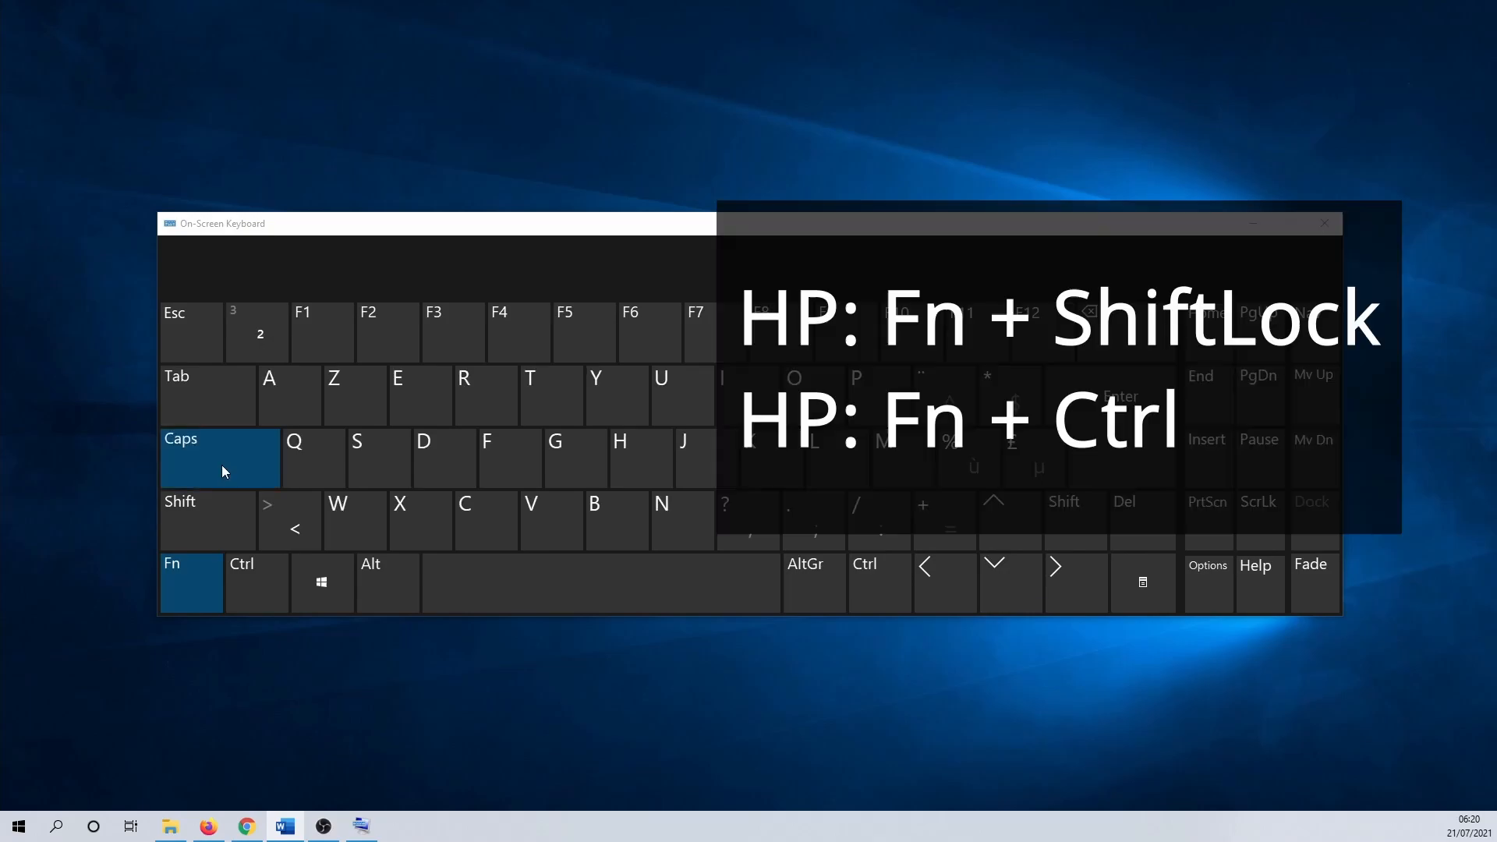
left_click(191, 581)
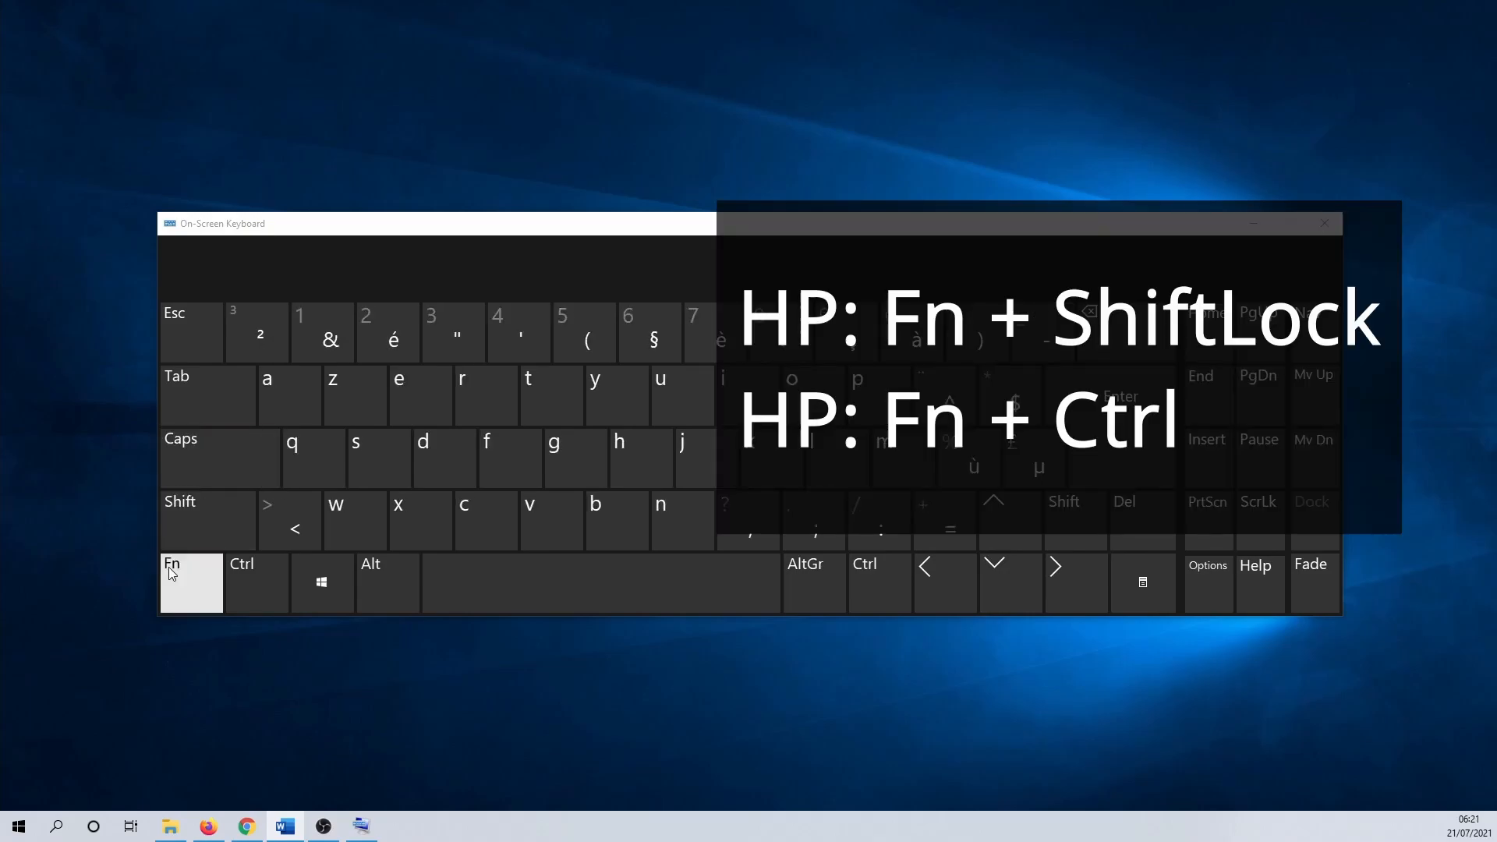
left_click(190, 582)
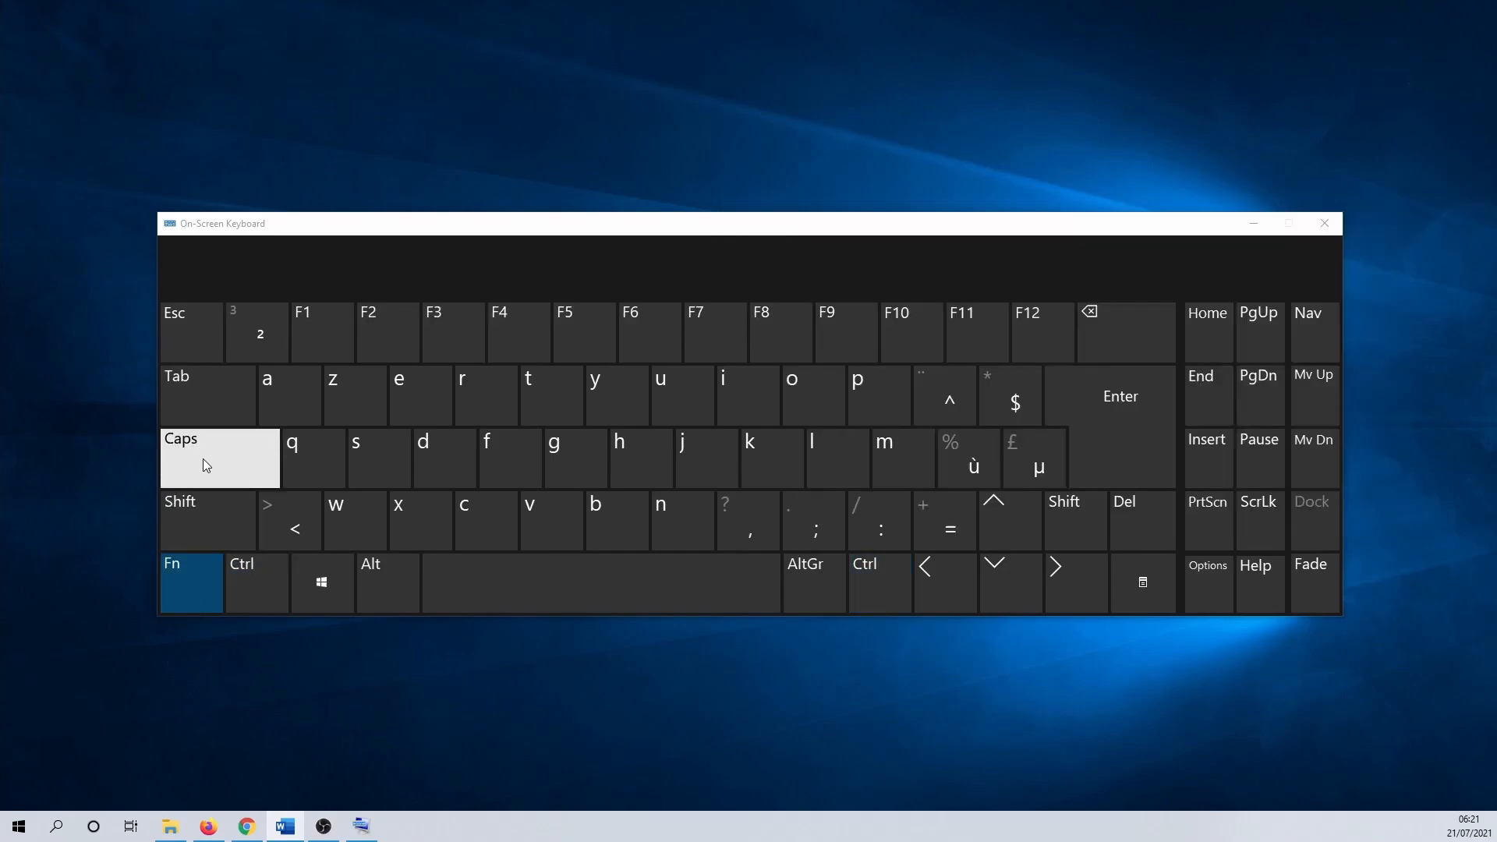
left_click(218, 456)
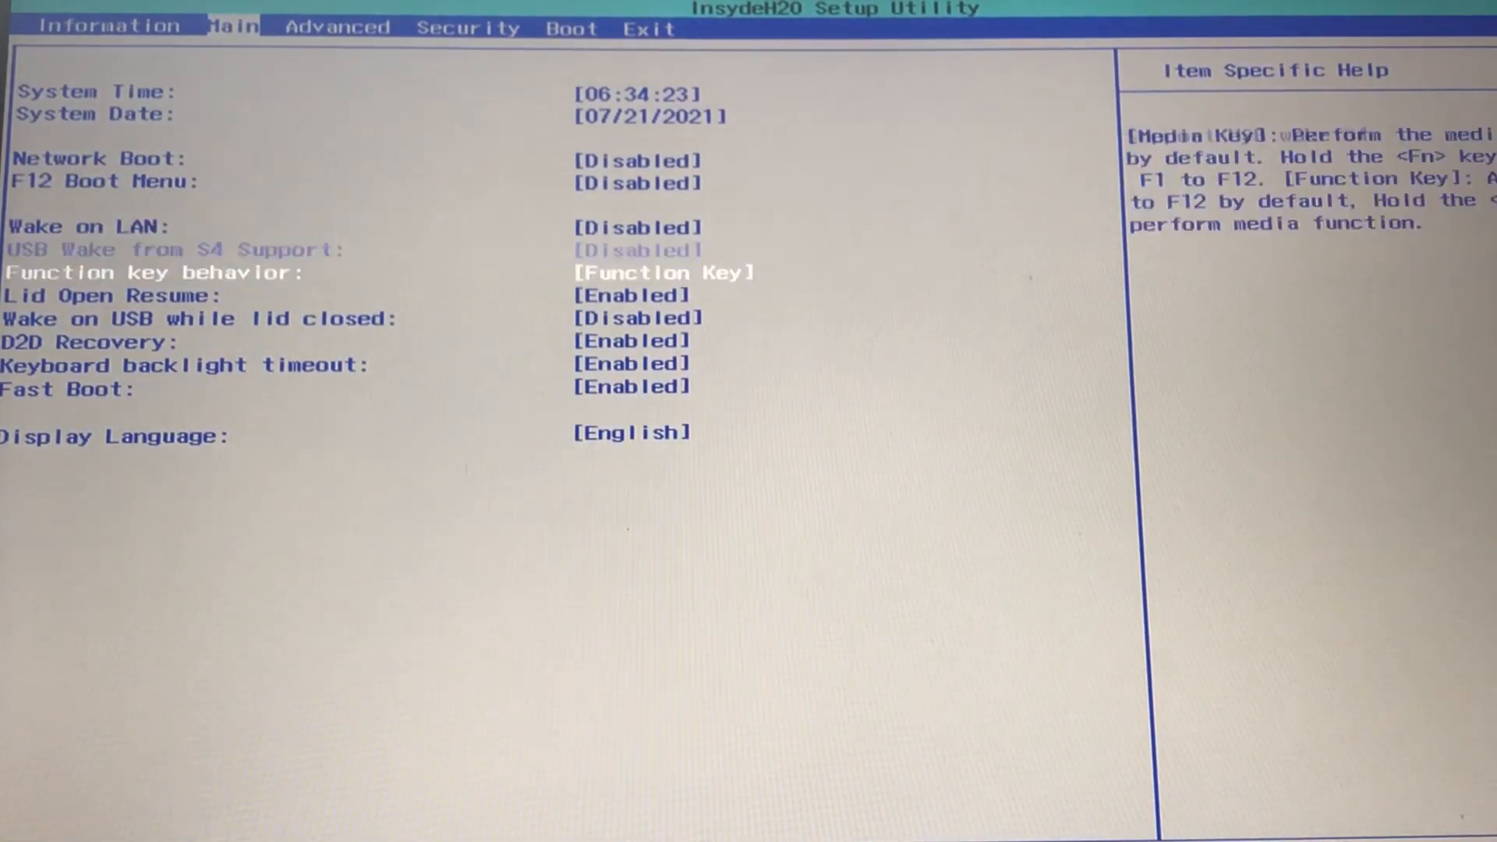
Step: Set Function key behavior to Media Key, then back to Function Key, and request save-and-exit with F10
key("Up")
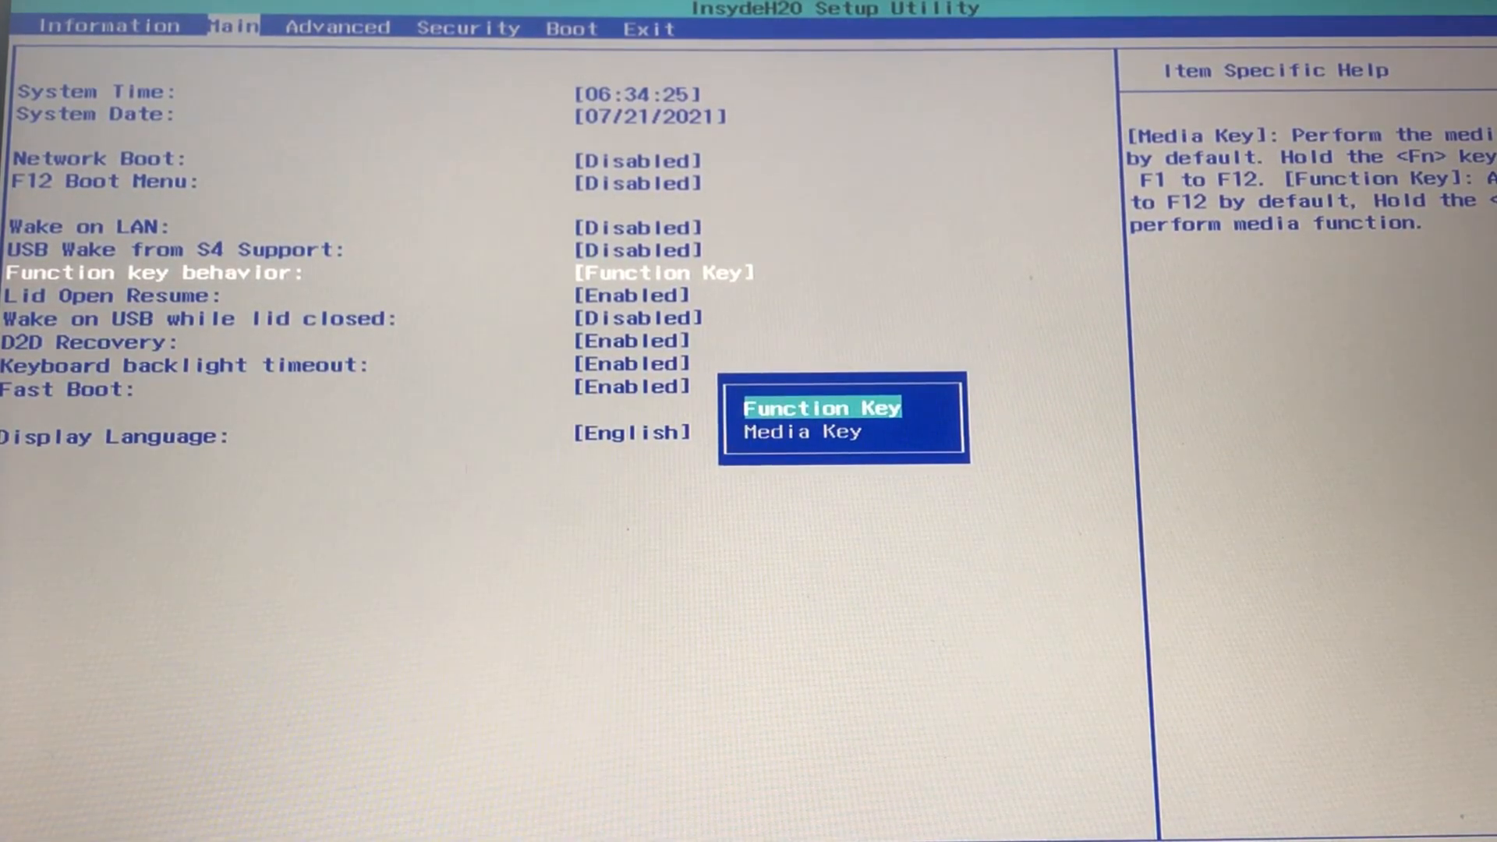
key("Down")
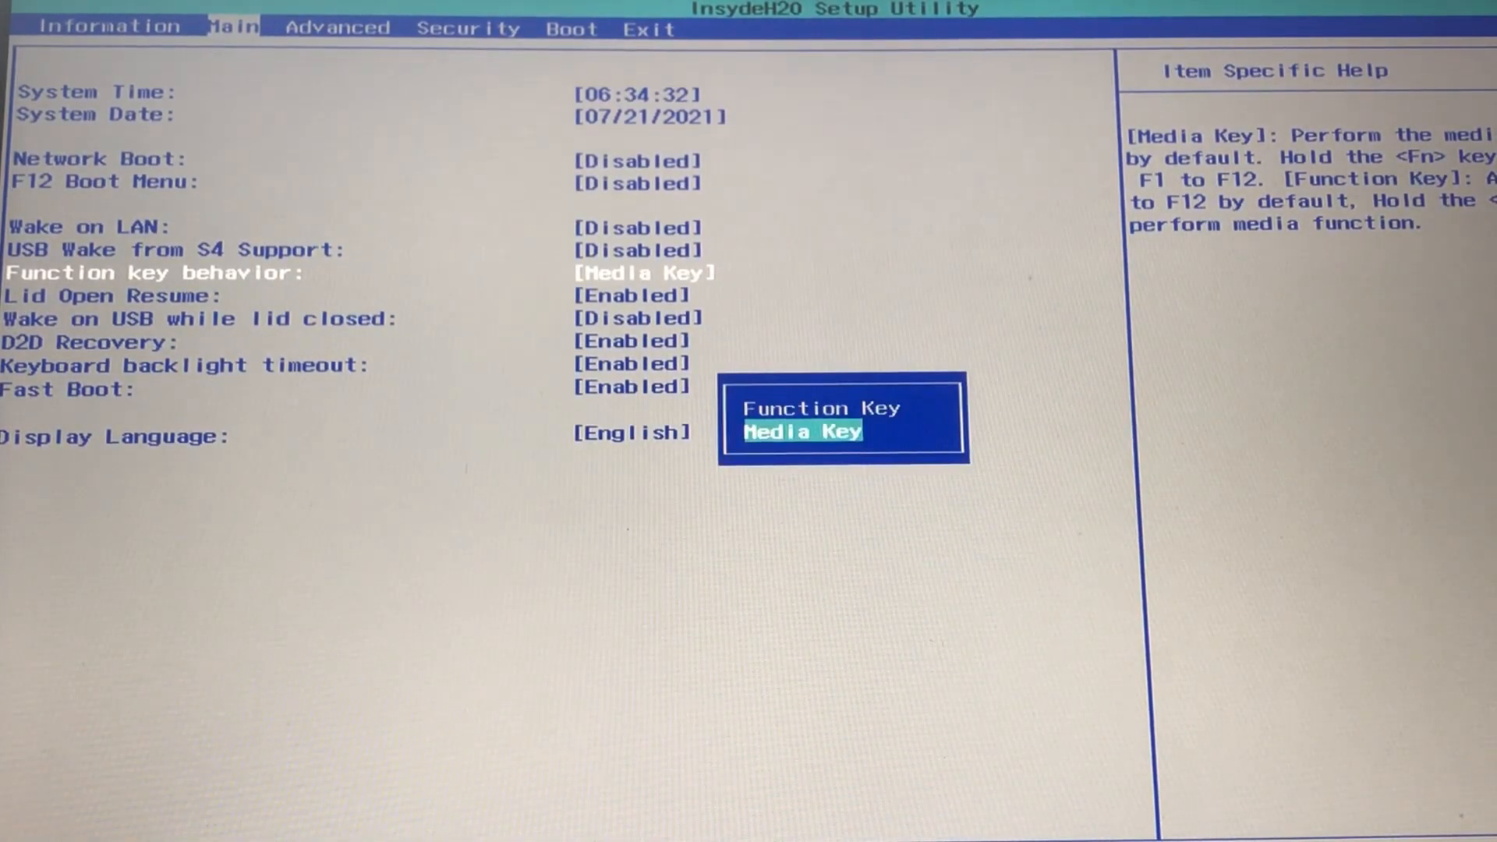
key("Up")
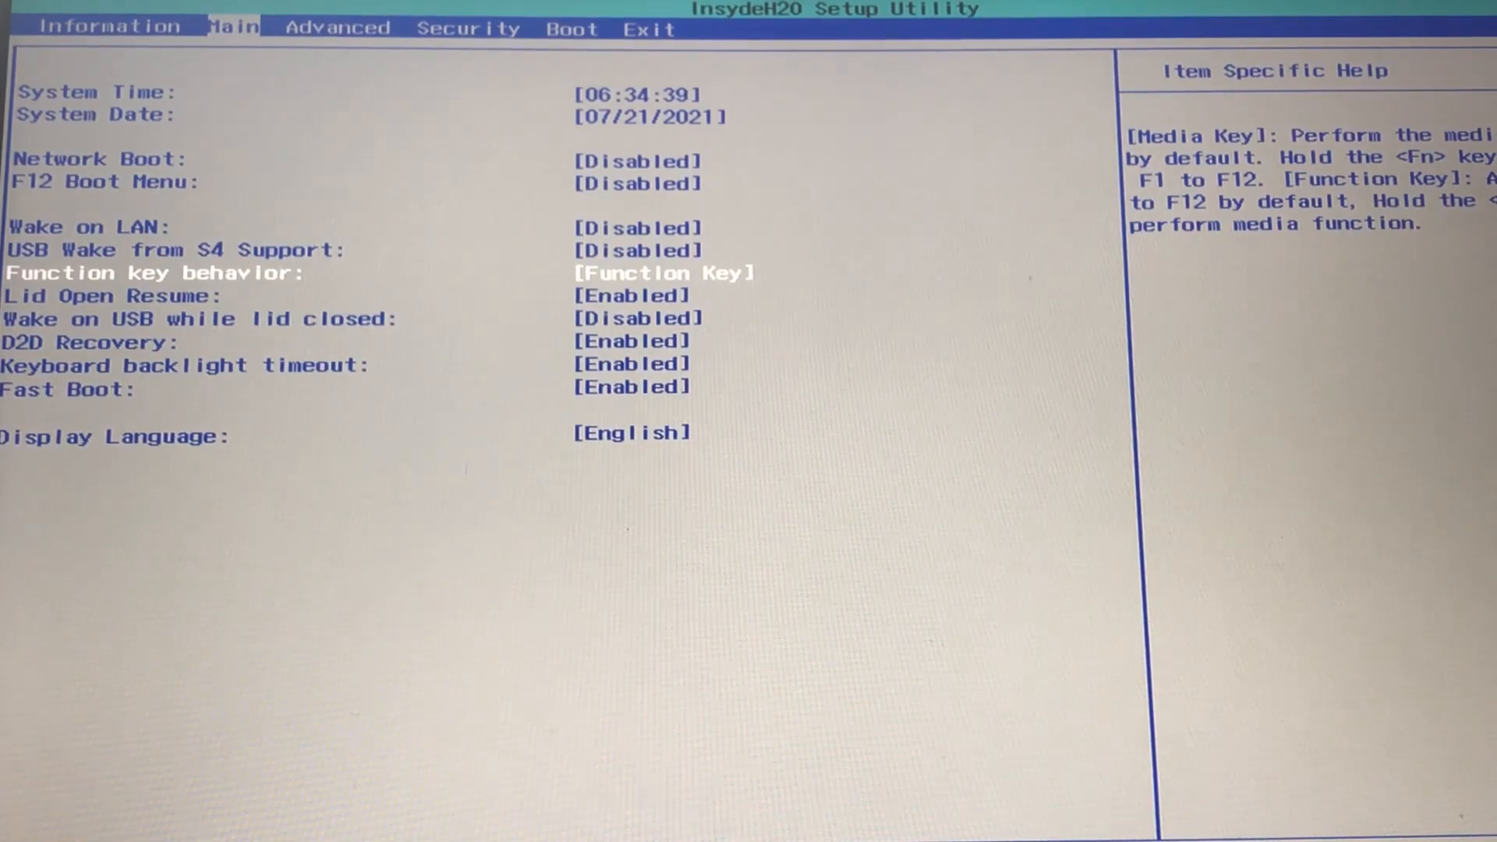
key("f10")
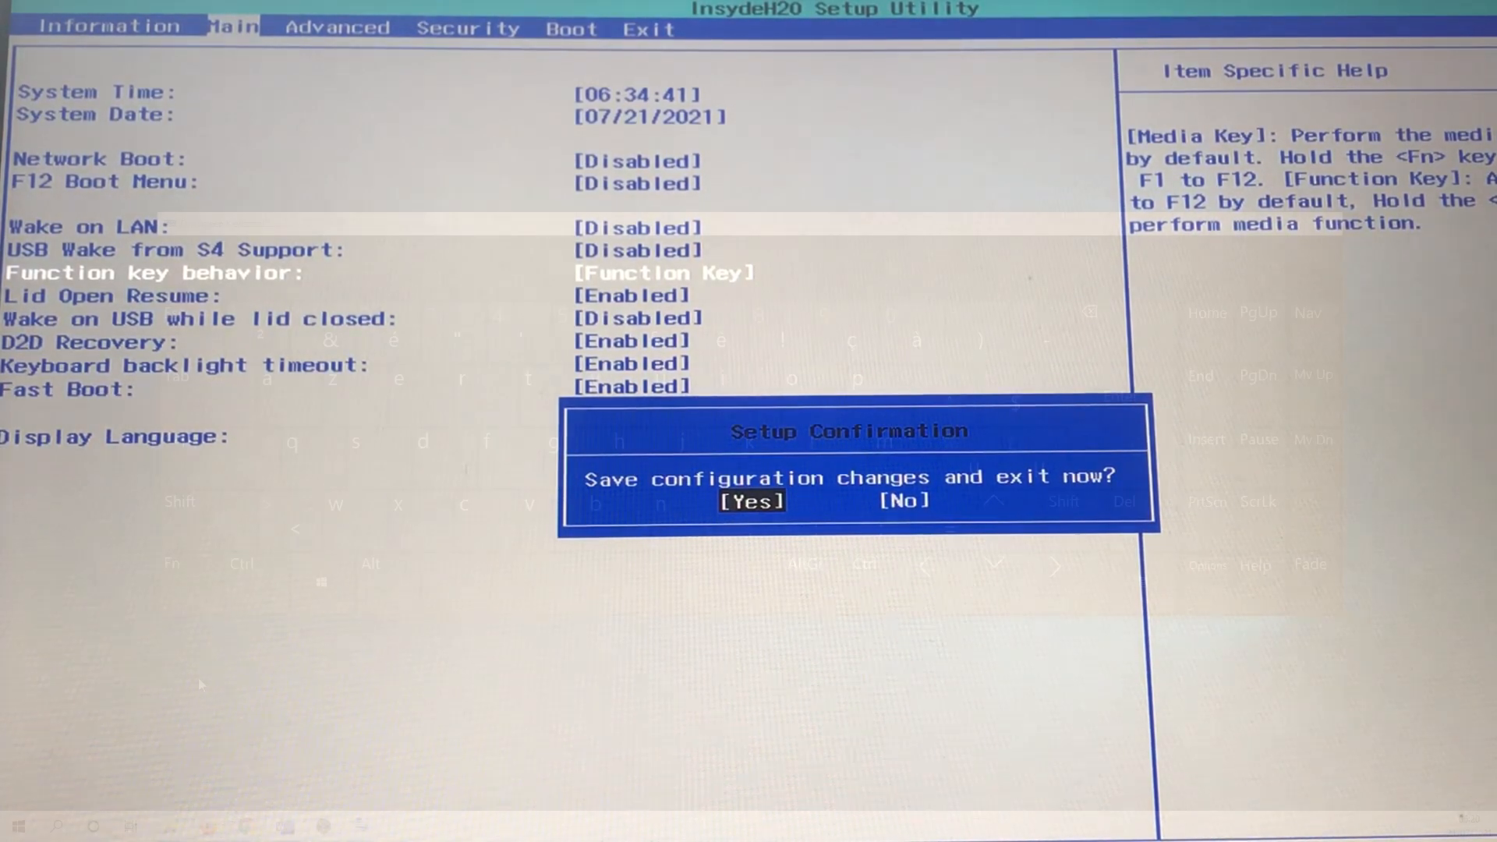
Step: Confirm saving configuration changes and exiting Setup
left_click(750, 501)
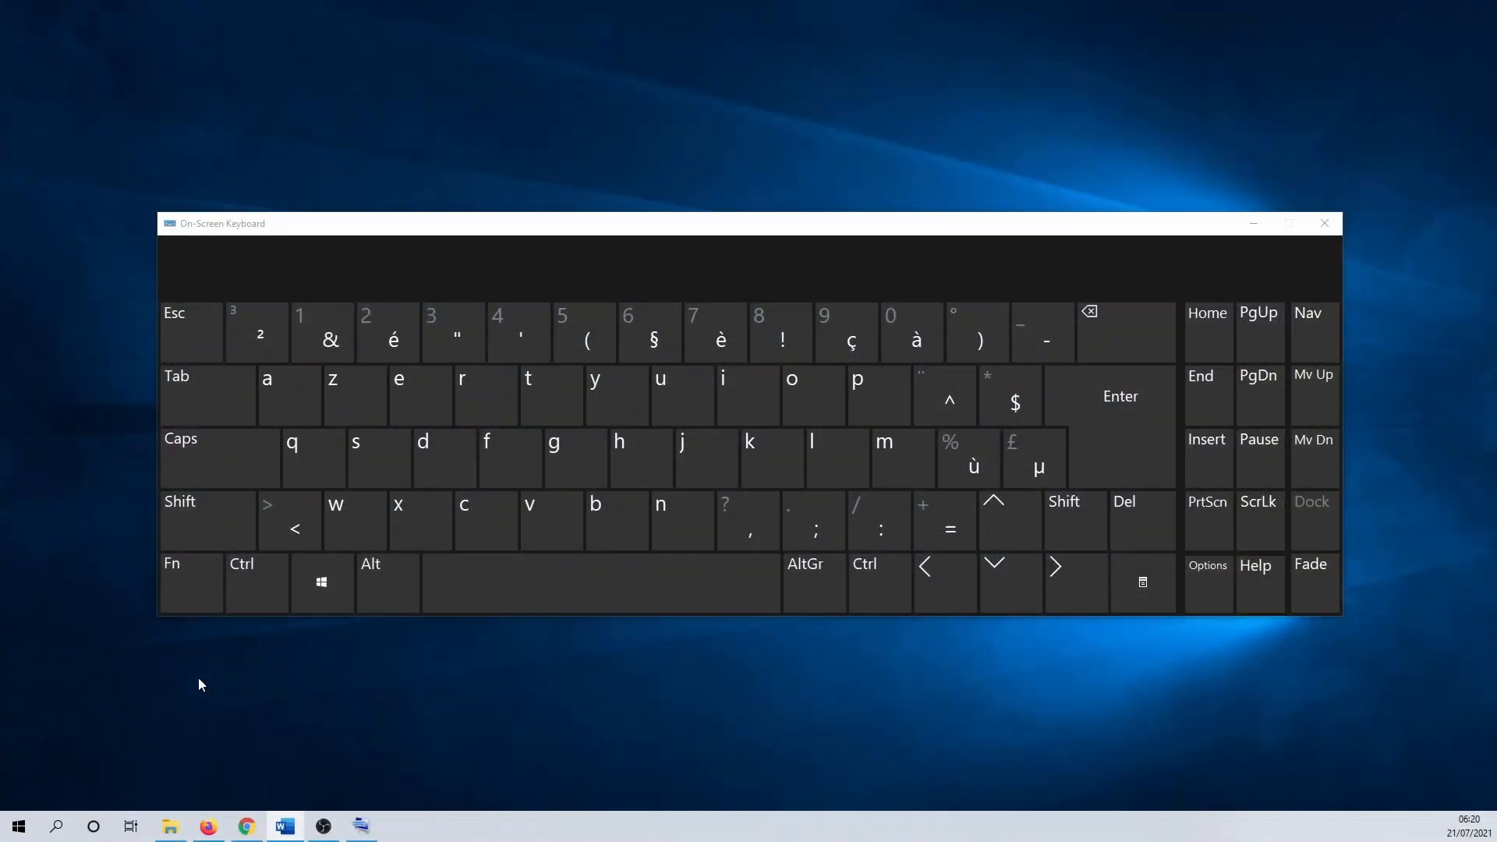